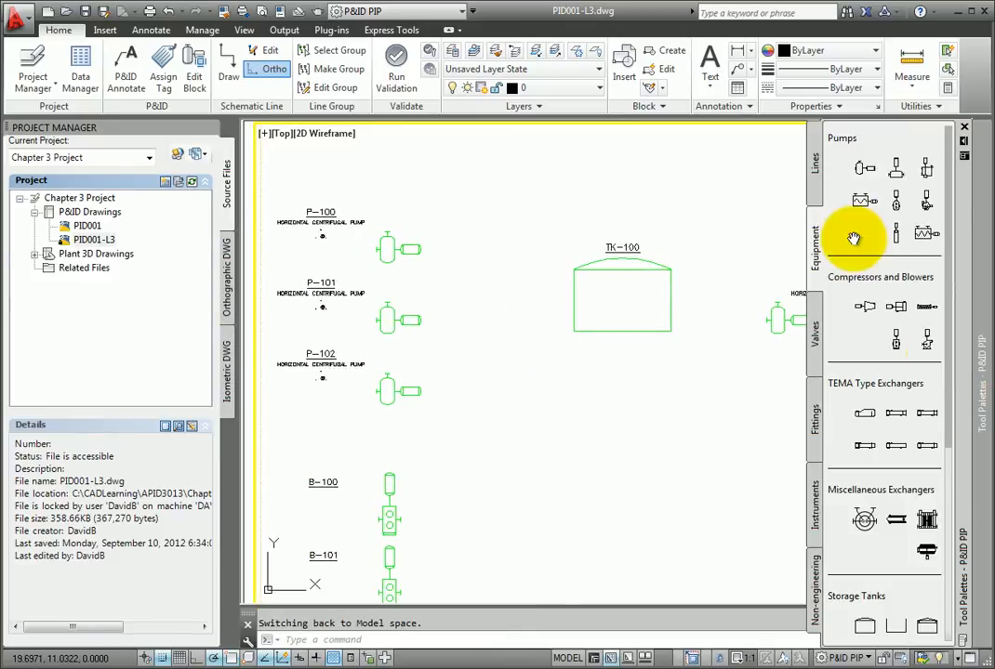
mouse_move(821, 172)
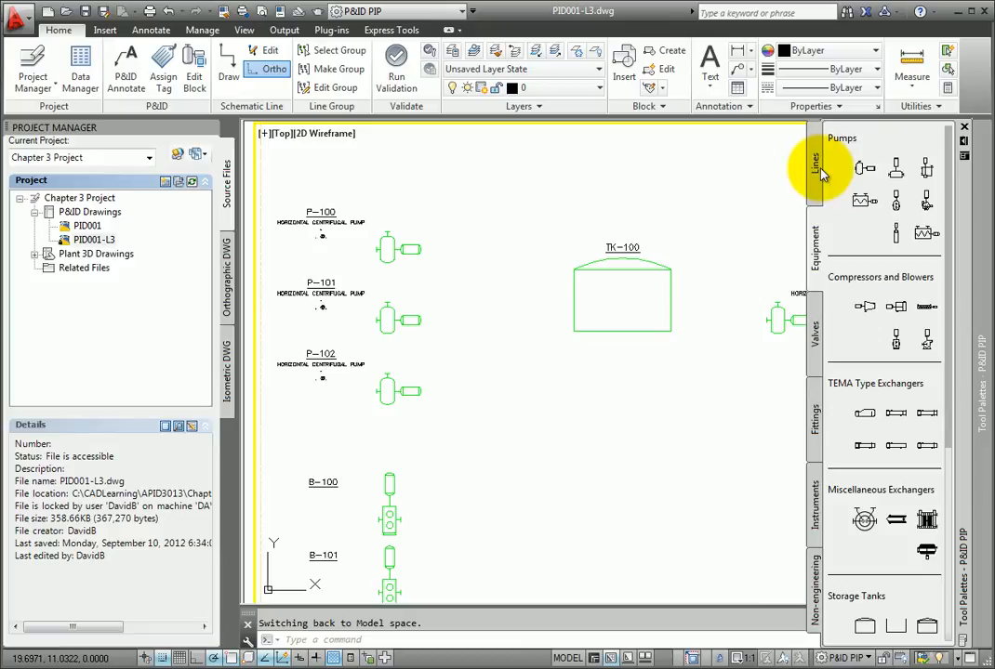
- Show the Lines tool palette with Pipe Lines and Instrument Lines
left_click(815, 167)
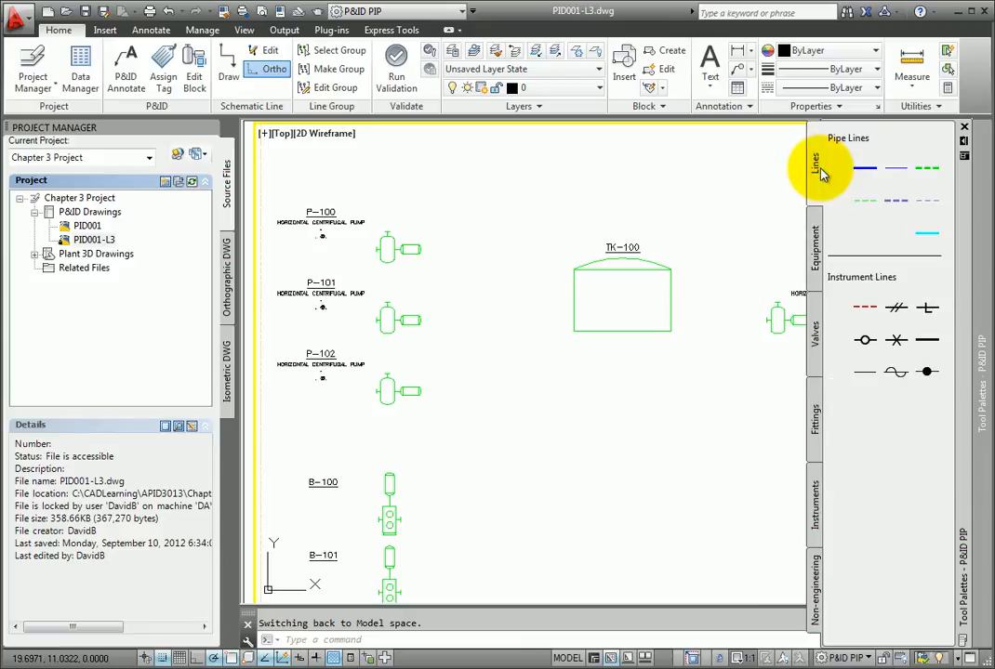
mouse_move(865, 169)
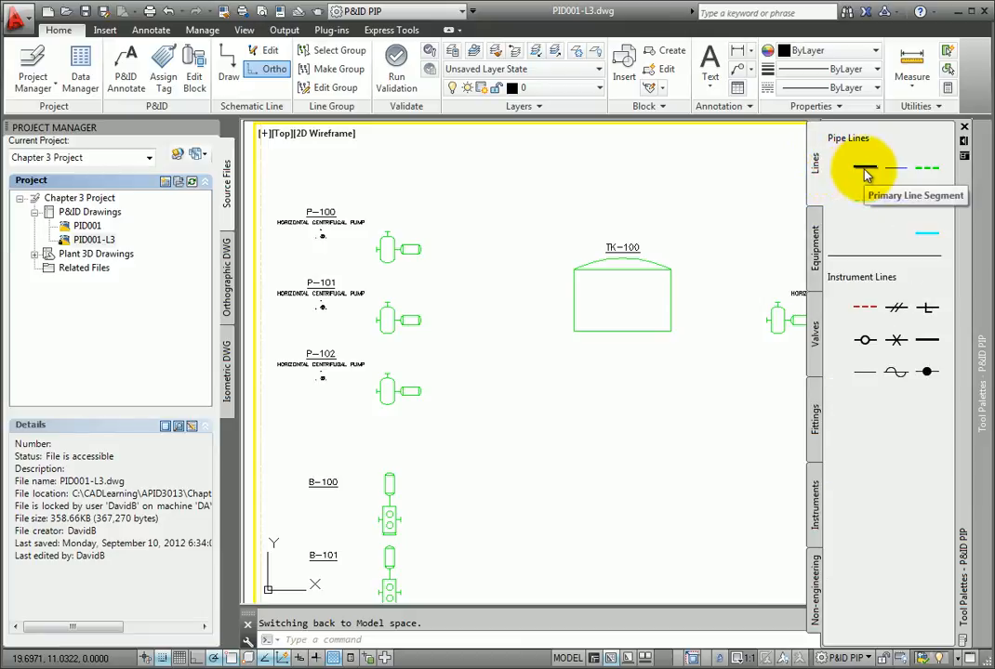
mouse_move(898, 172)
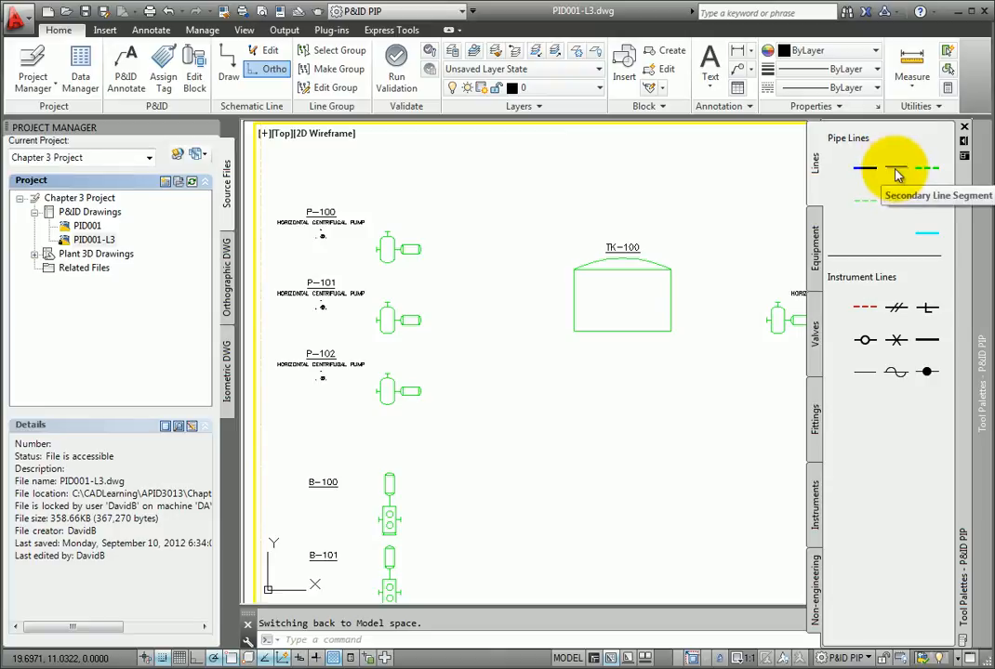
mouse_move(927, 201)
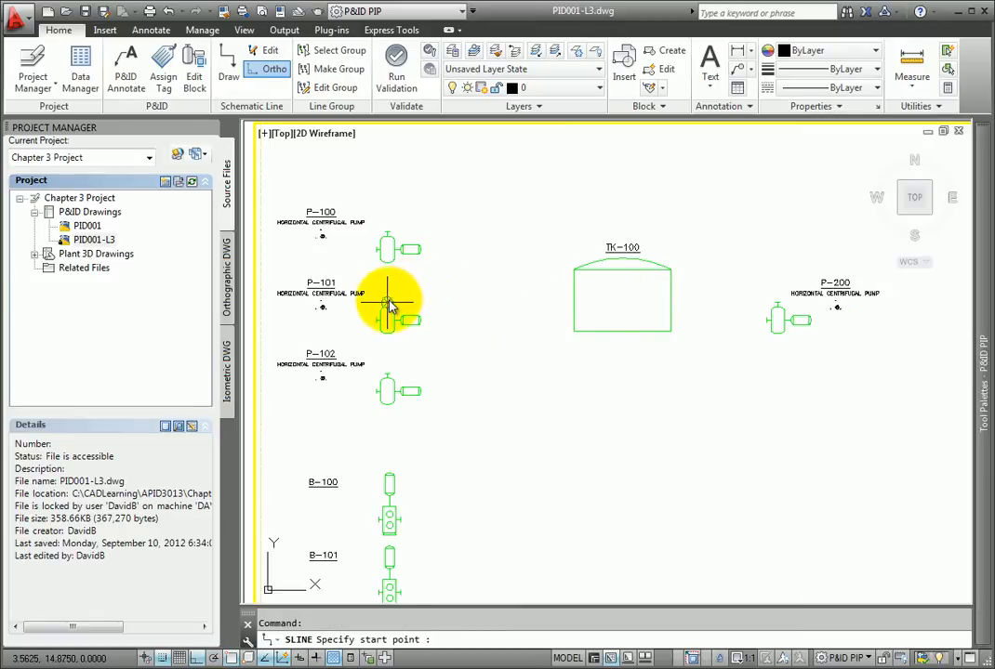
mouse_move(387, 305)
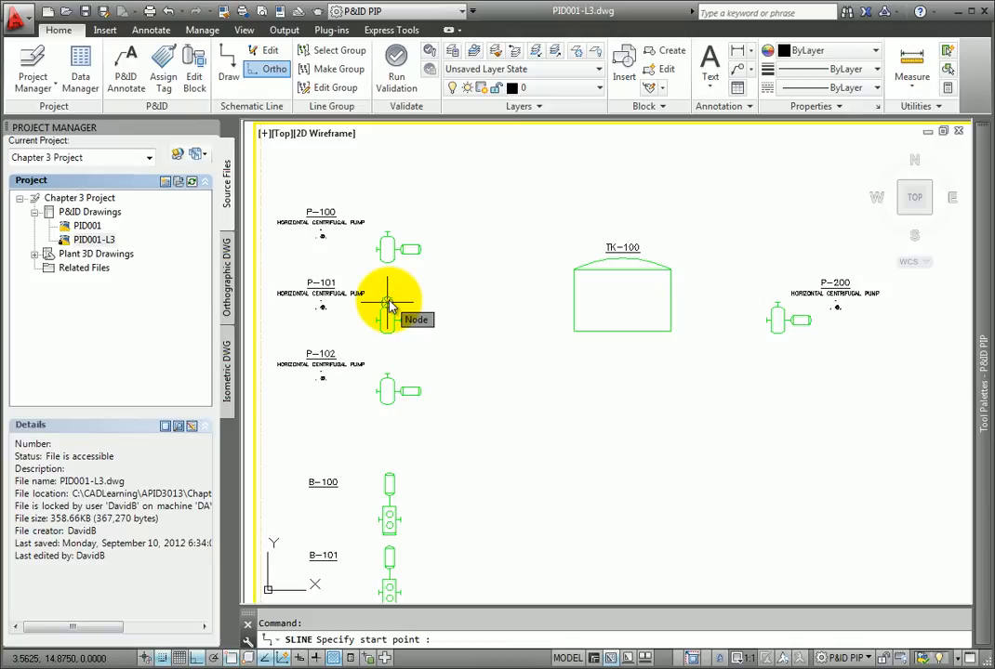
- Draw a primary line from P-101's nozzle, ending perpendicular on TK-100's wall
left_click(387, 307)
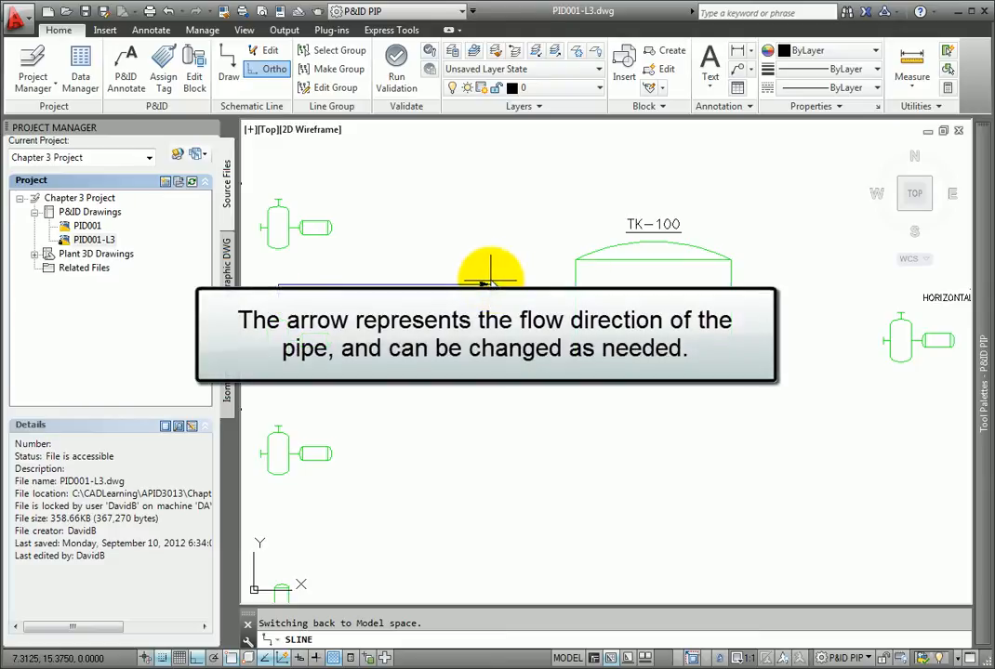
mouse_move(460, 270)
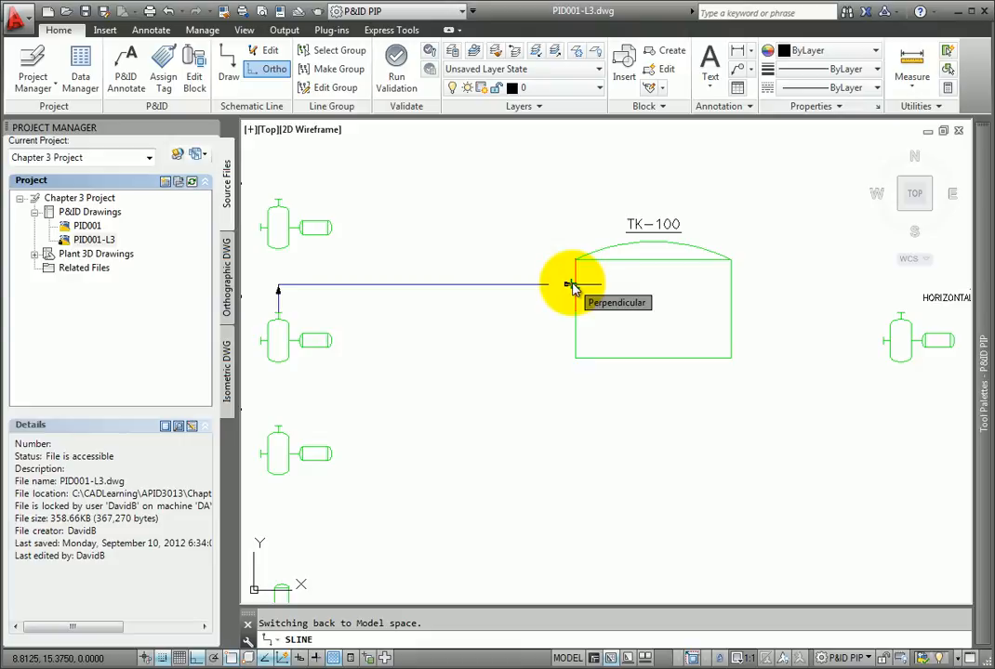
left_click(570, 283)
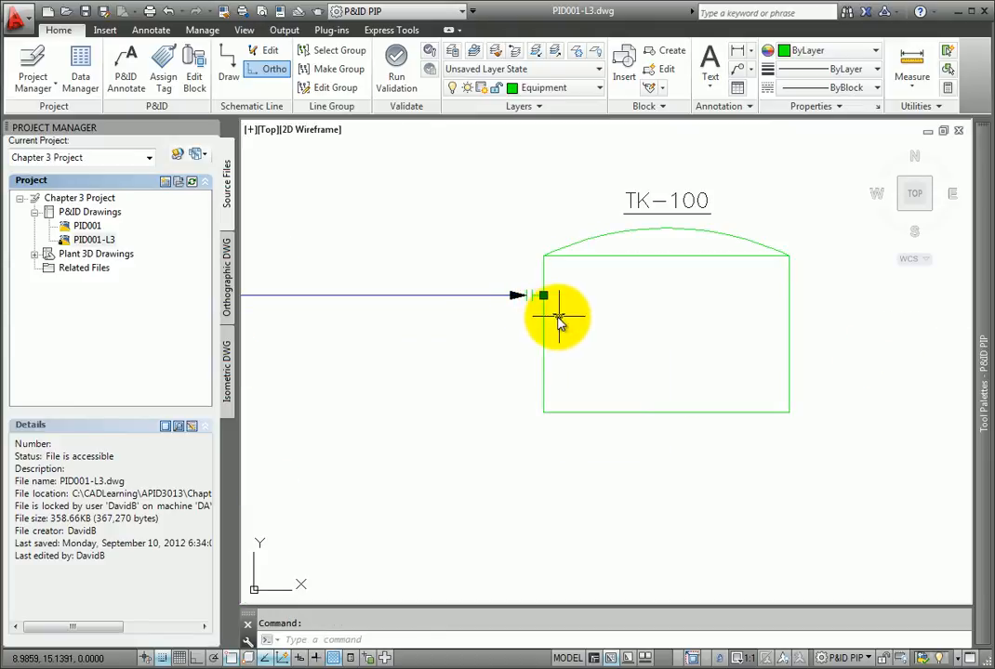
mouse_move(544, 296)
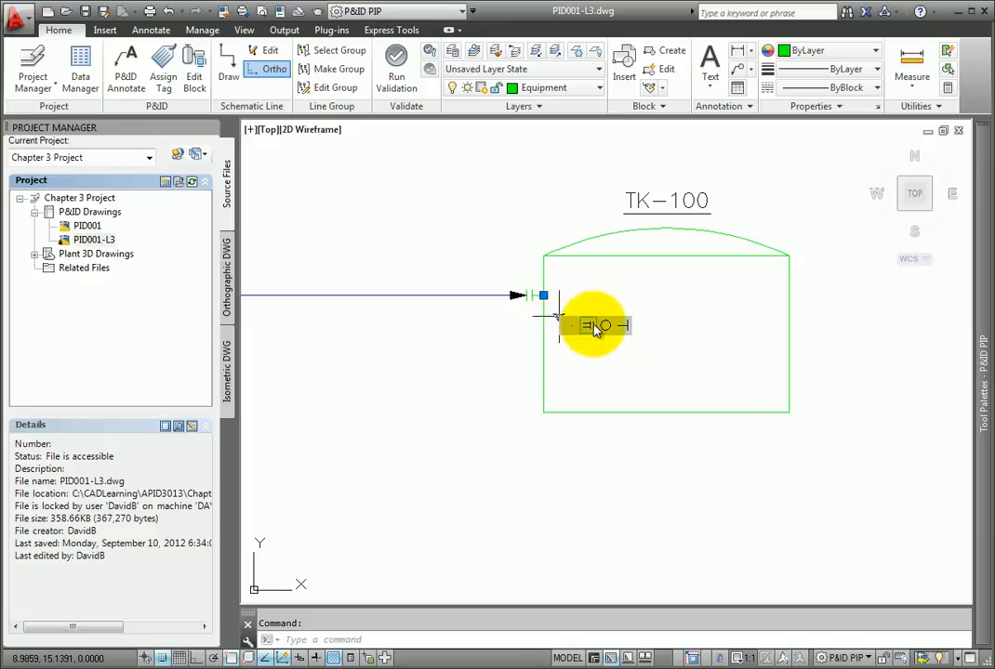
mouse_move(595, 326)
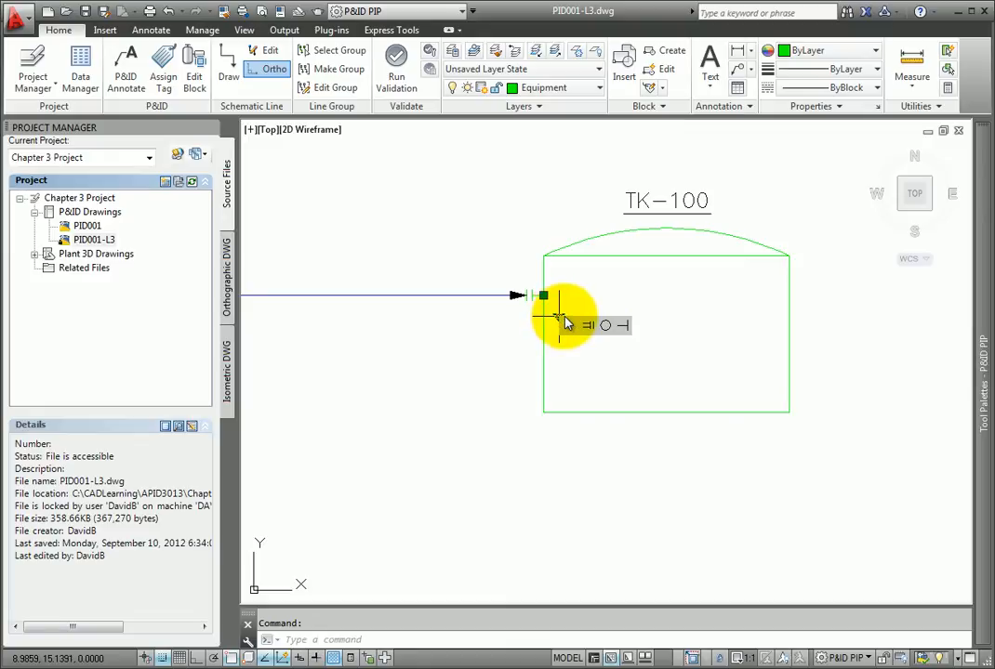
mouse_move(590, 327)
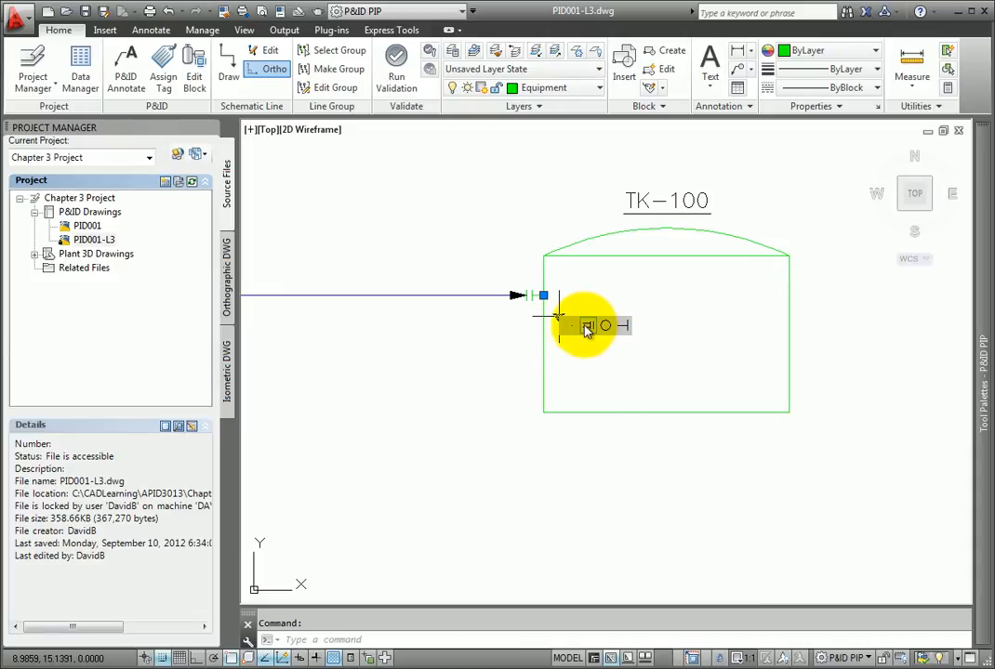
left_click(586, 327)
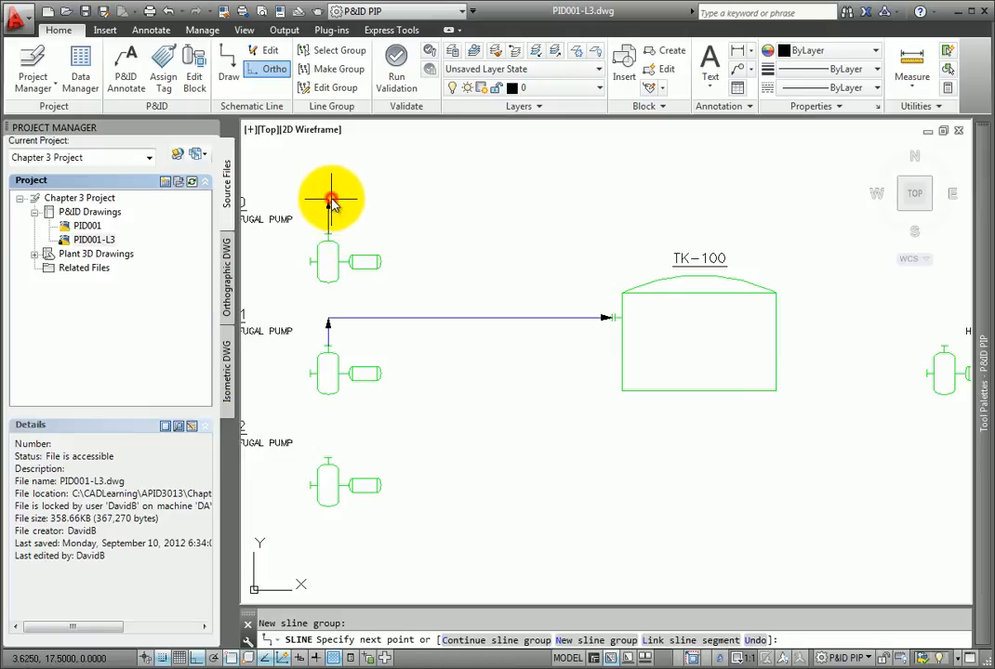
- Start a primary line at pump P-100's nozzle
left_click(465, 202)
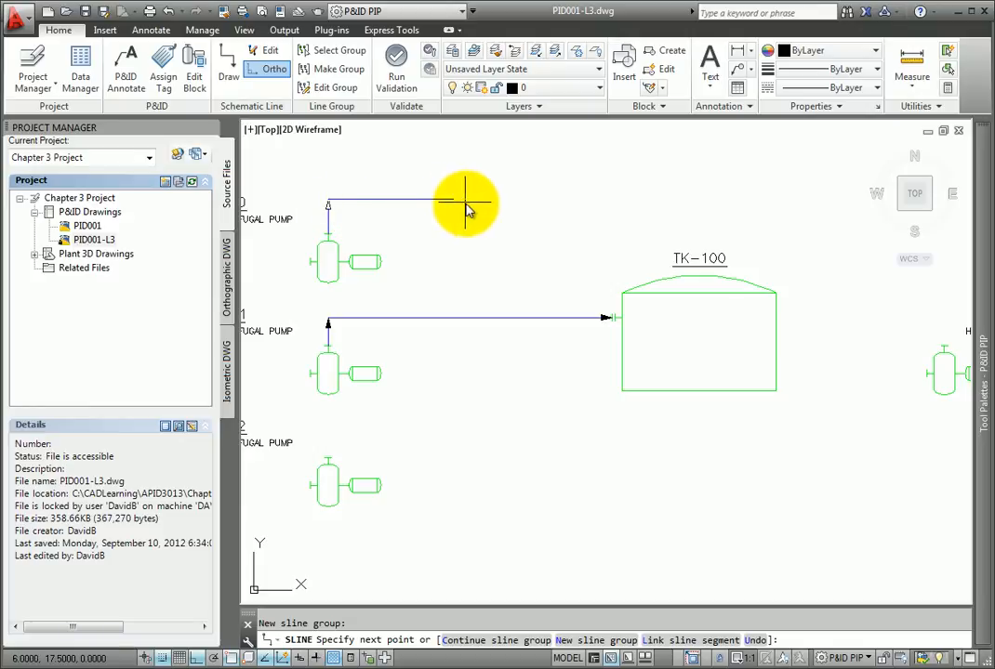
mouse_move(502, 204)
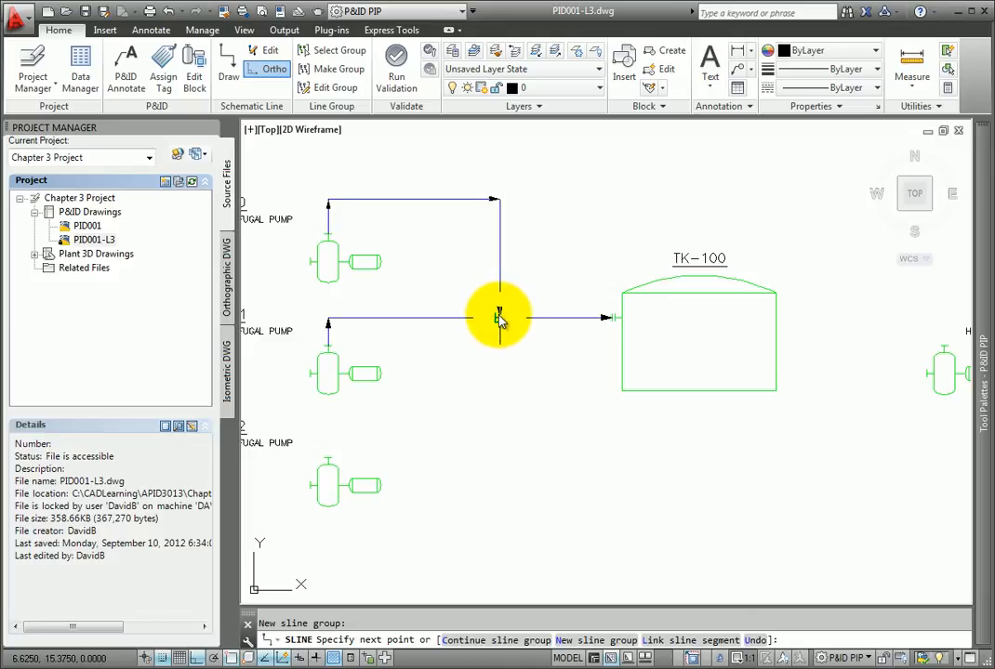
mouse_move(500, 319)
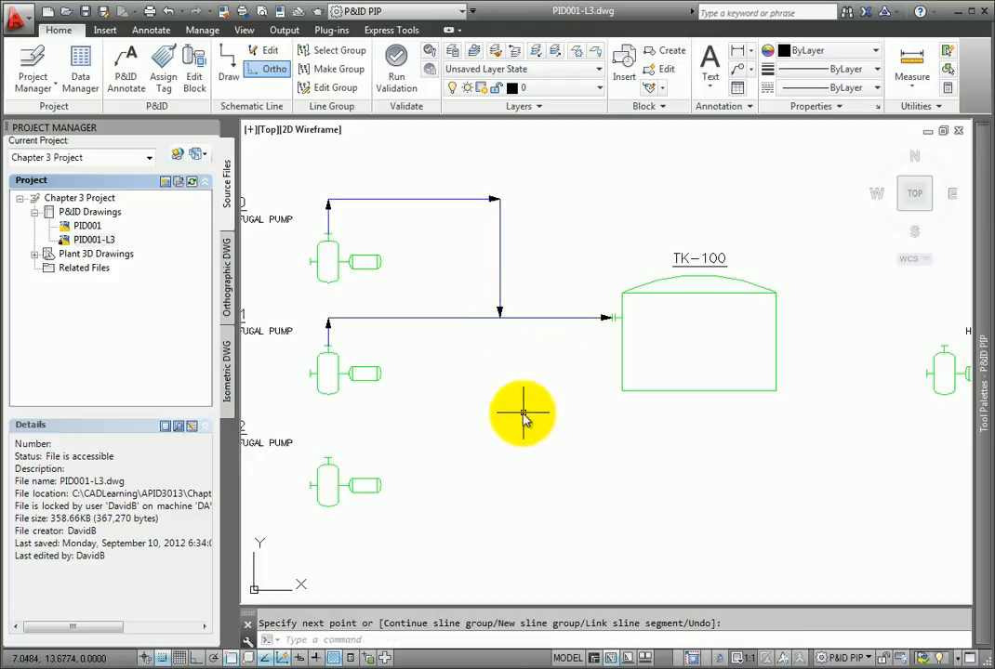
mouse_move(522, 413)
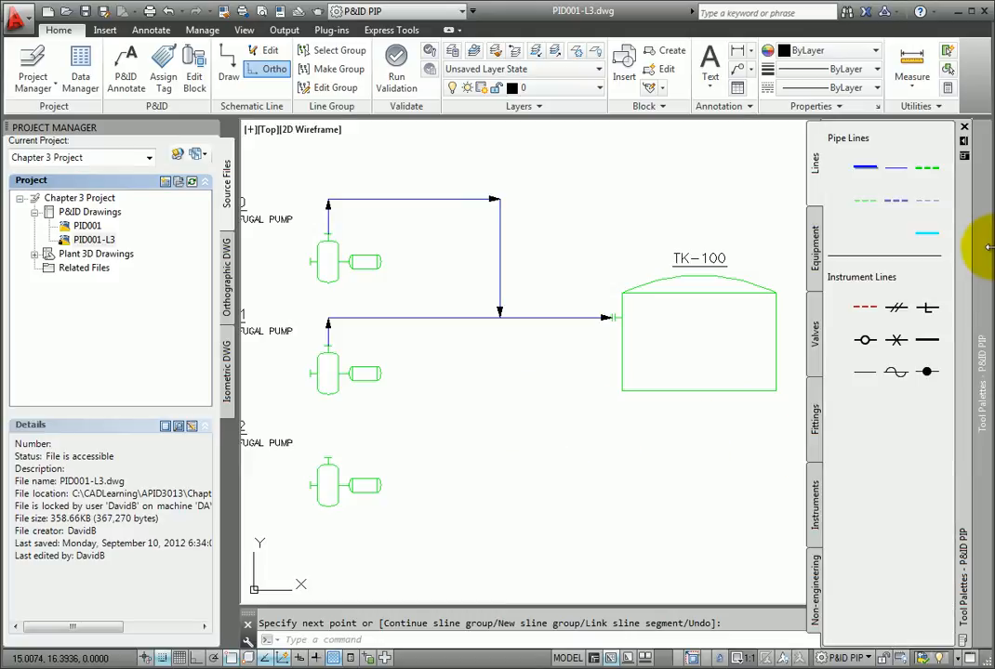
mouse_move(865, 168)
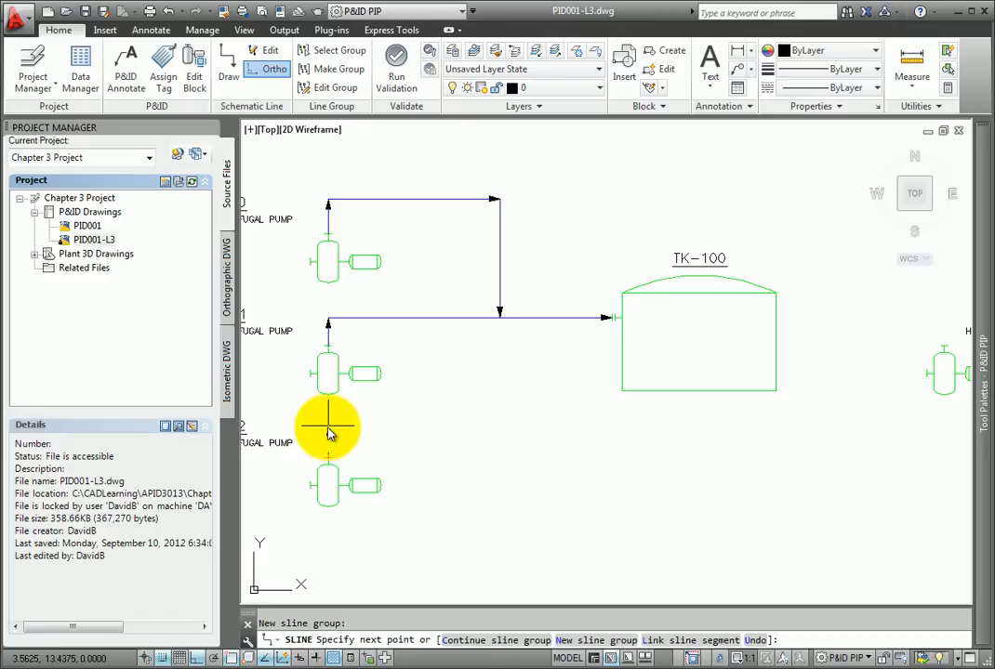
mouse_move(342, 431)
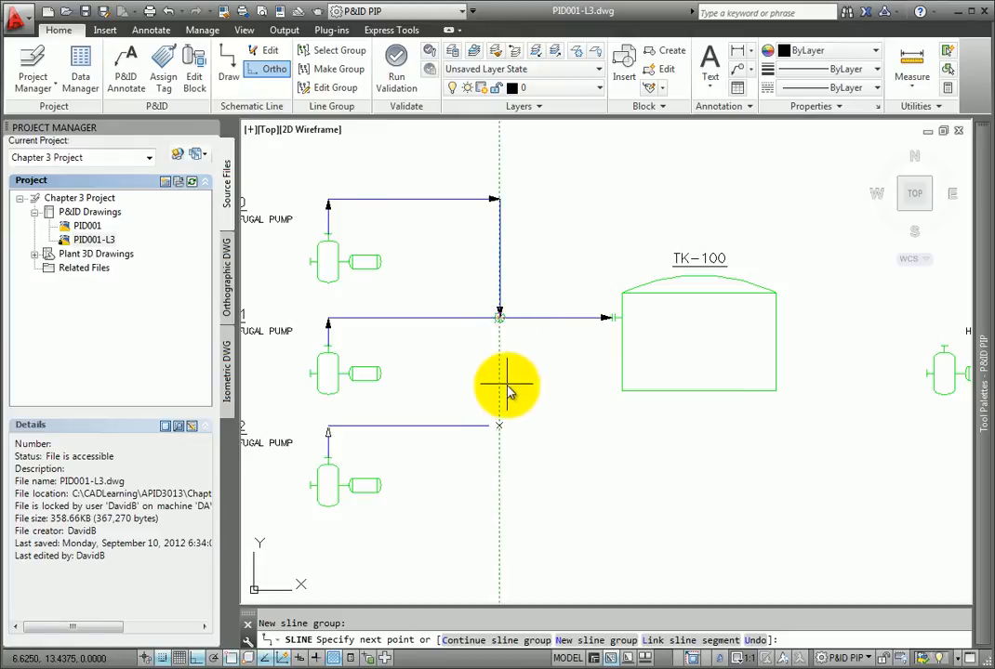
mouse_move(499, 426)
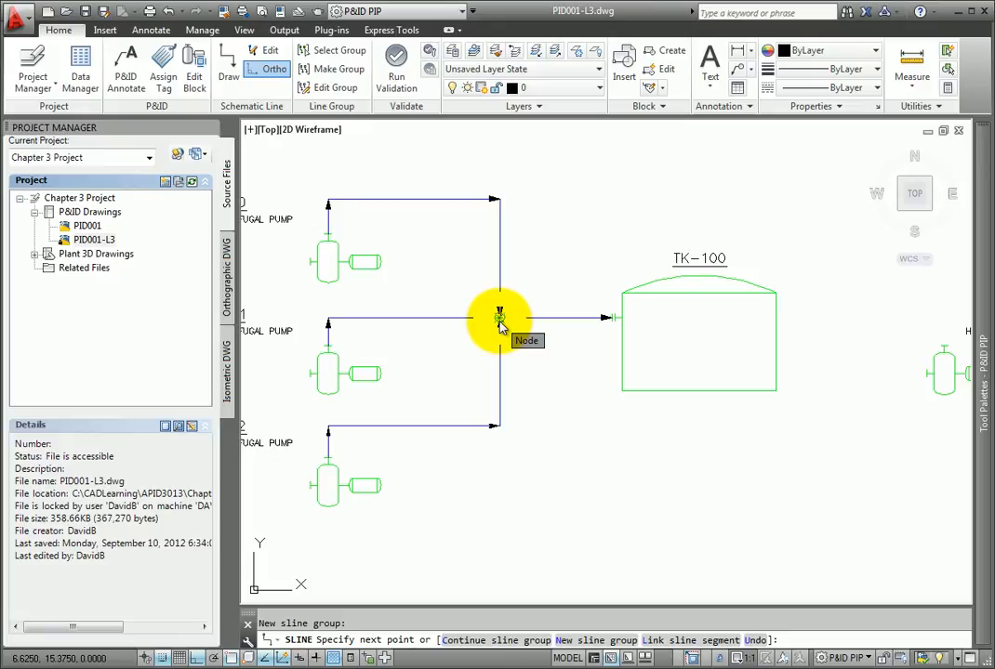
- Finish P-102's primary line on the junction node of the P-101 line
left_click(499, 319)
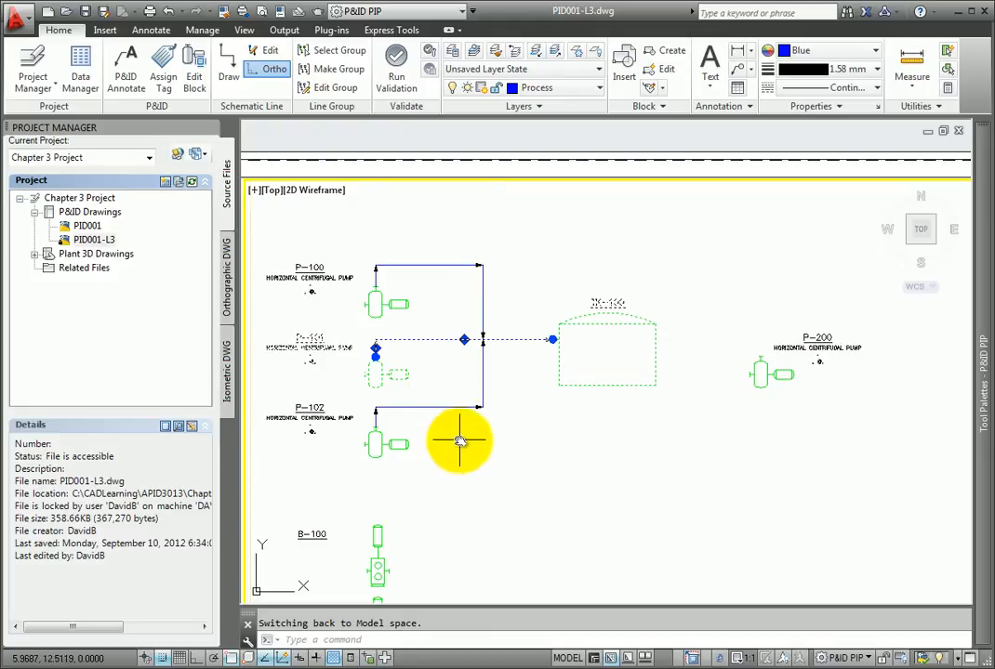
mouse_move(468, 460)
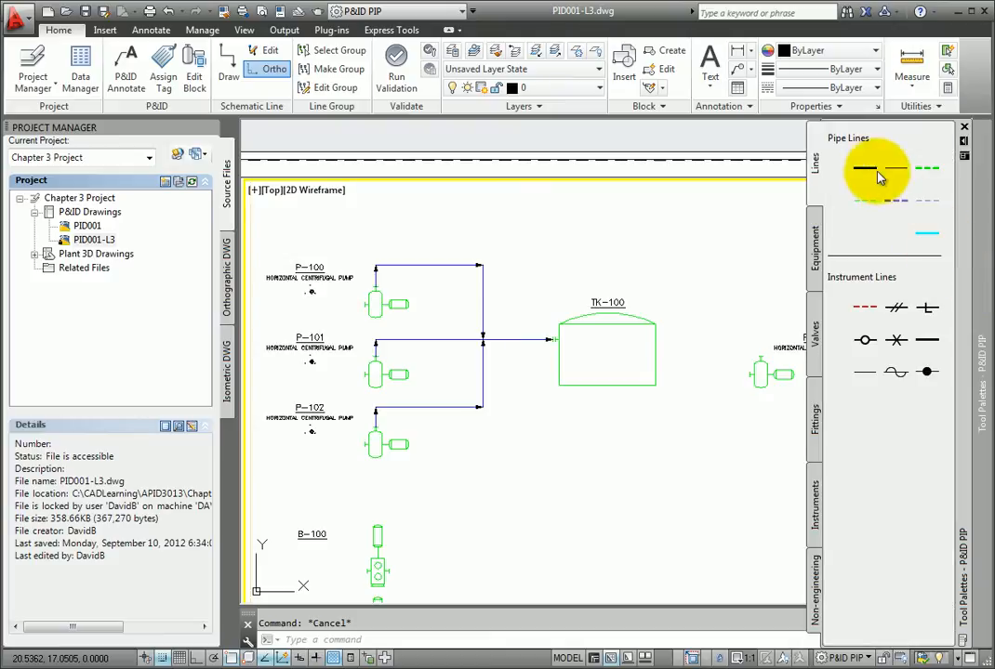
- Choose Primary Line Segment and start it at P-200's nozzle
left_click(864, 168)
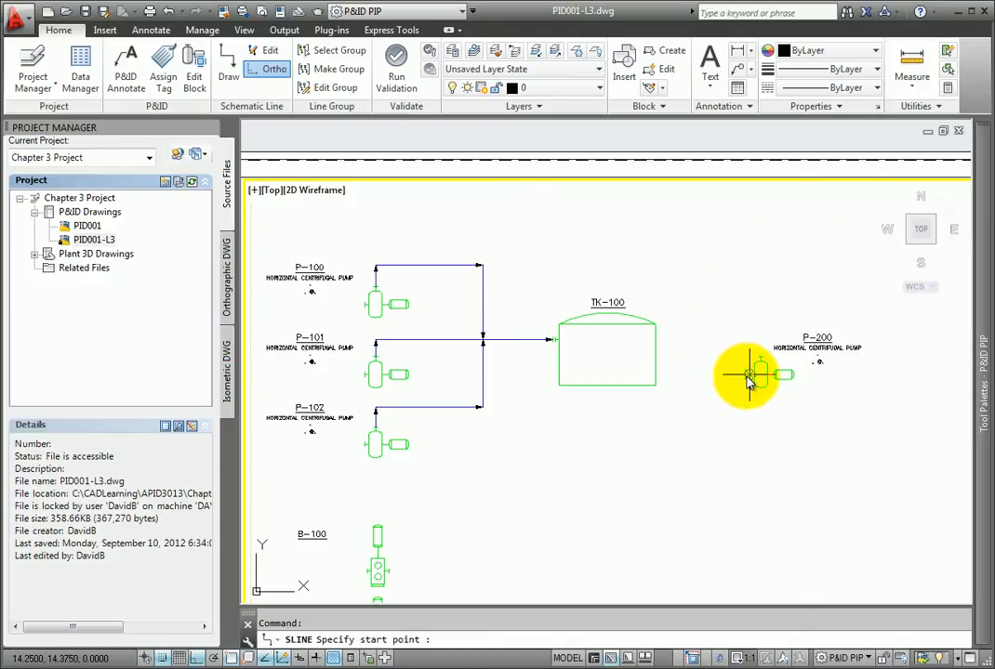
mouse_move(751, 377)
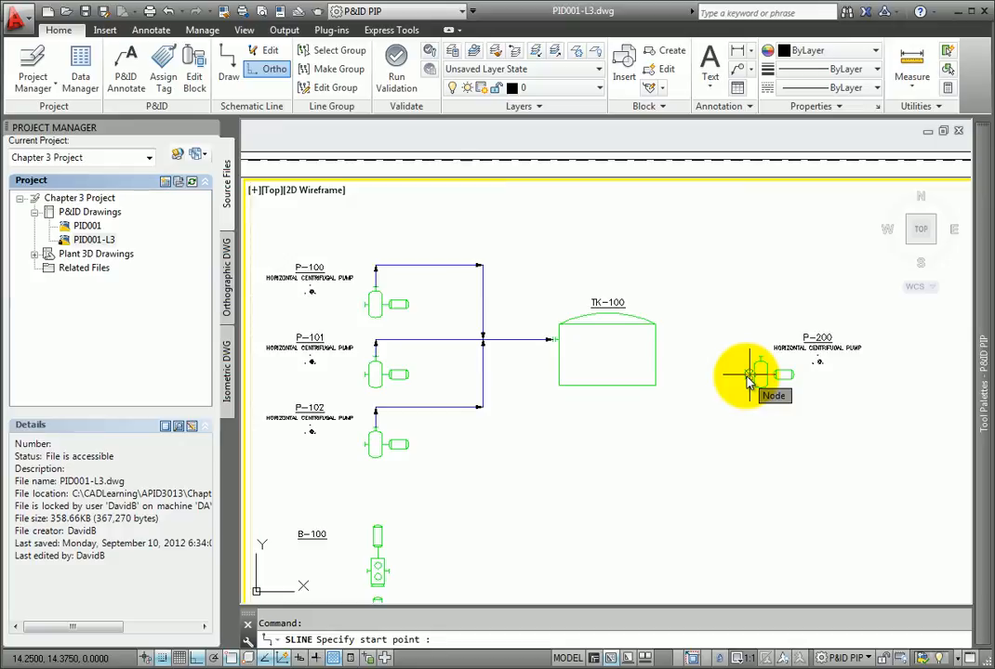
left_click(749, 376)
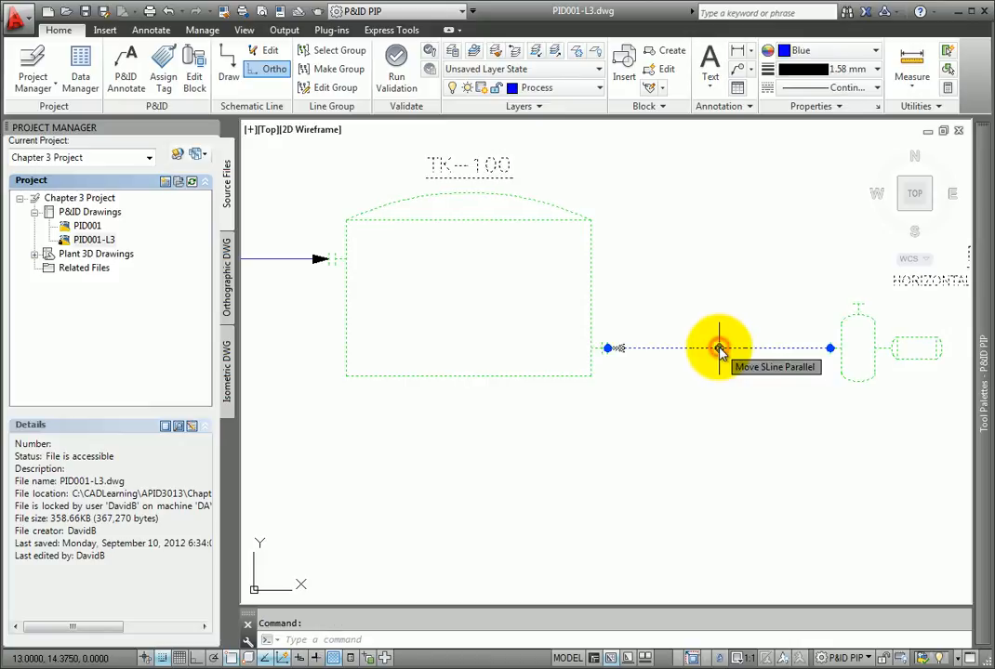
- Reverse Flow on the TK-100 to P-200 line so its arrow points into P-200
right_click(718, 348)
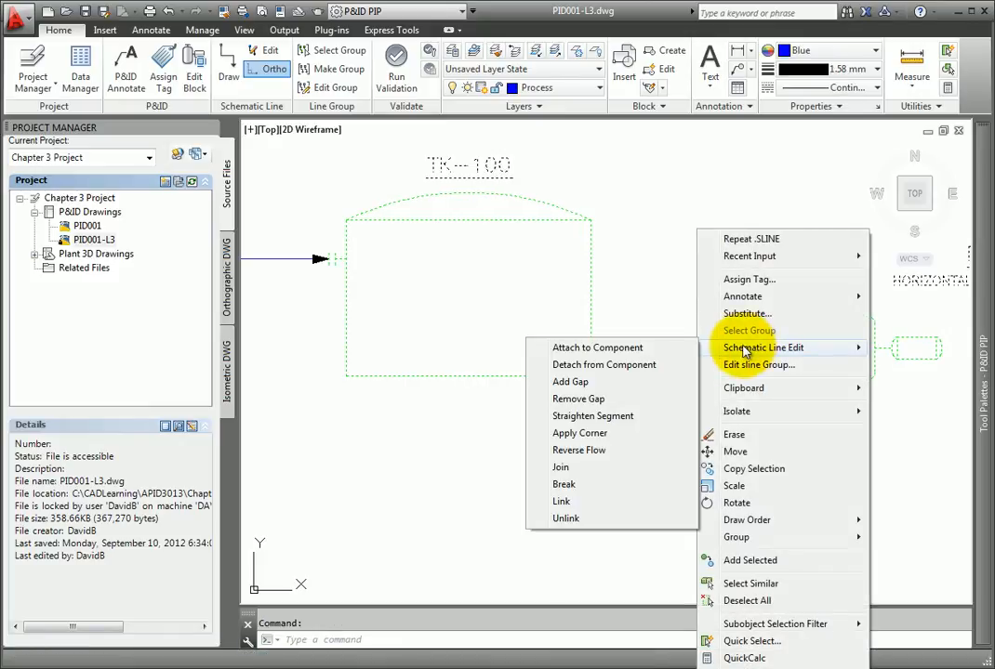
mouse_move(604, 450)
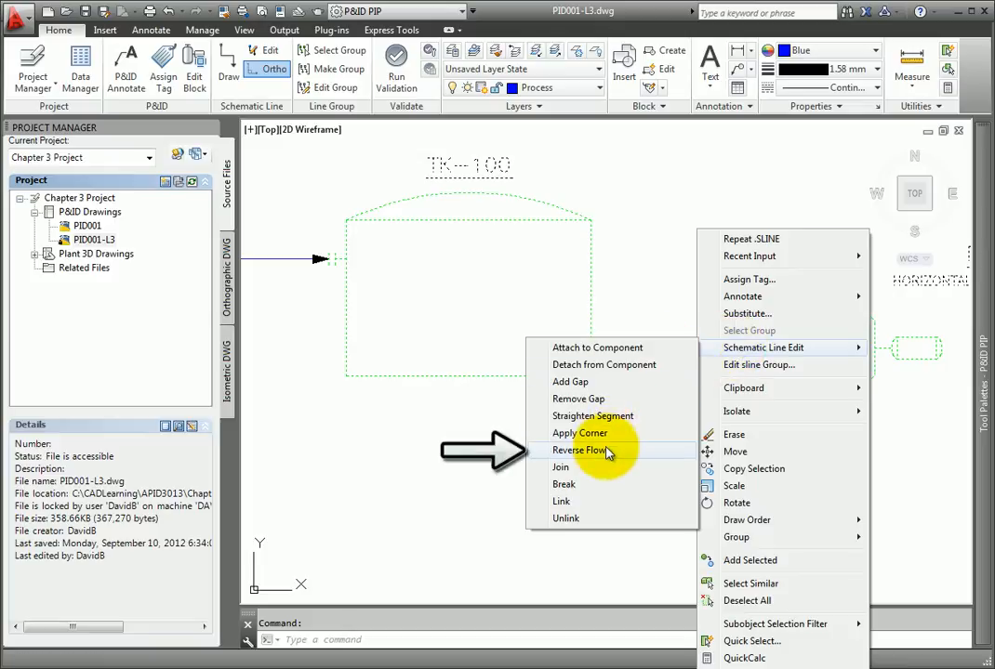
left_click(580, 450)
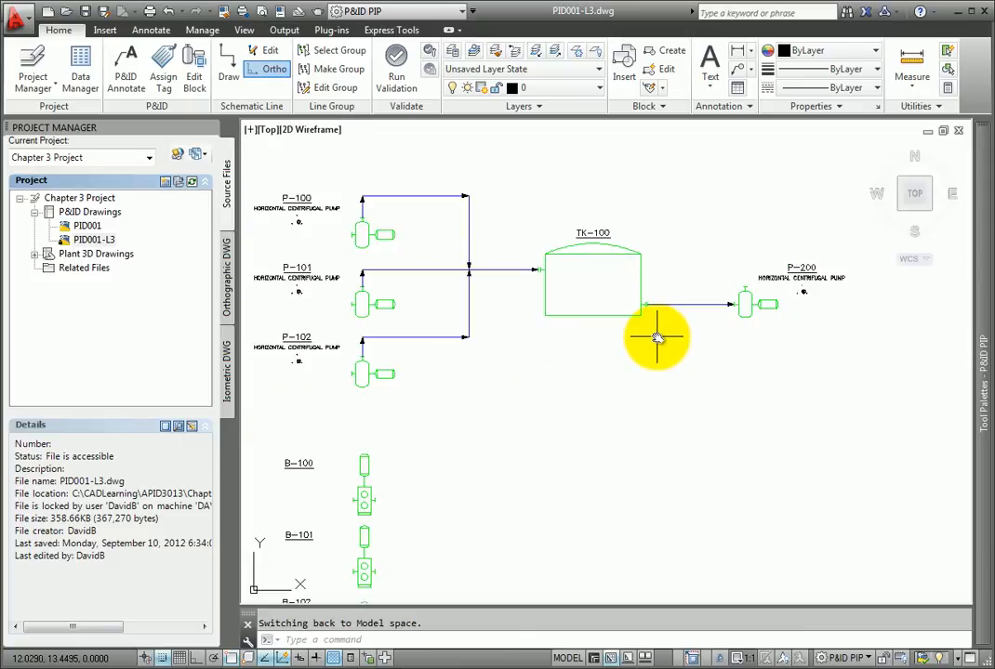
mouse_move(950, 217)
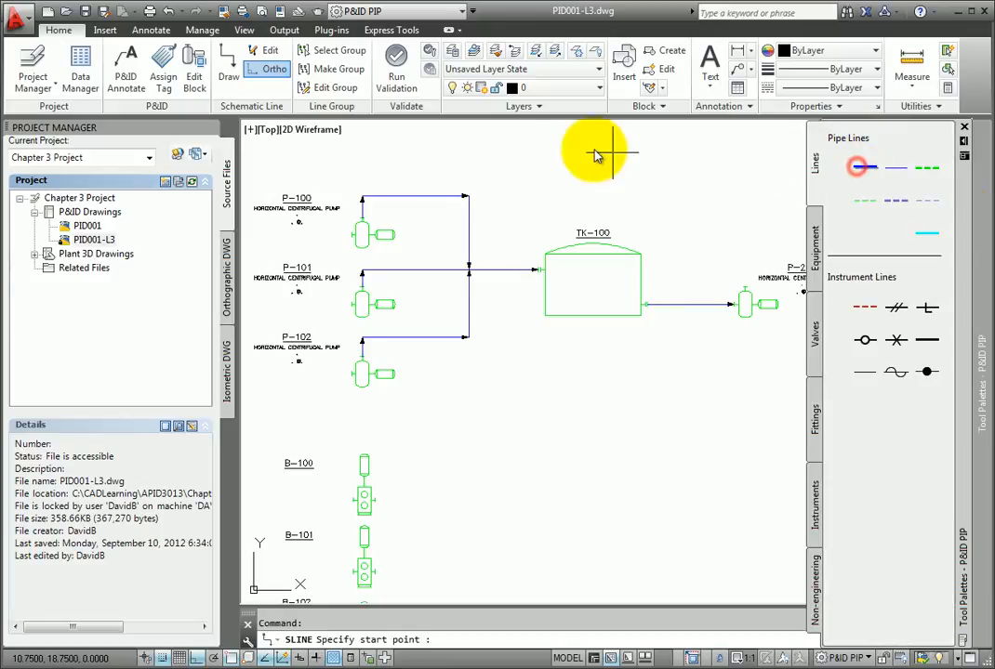
mouse_move(275, 70)
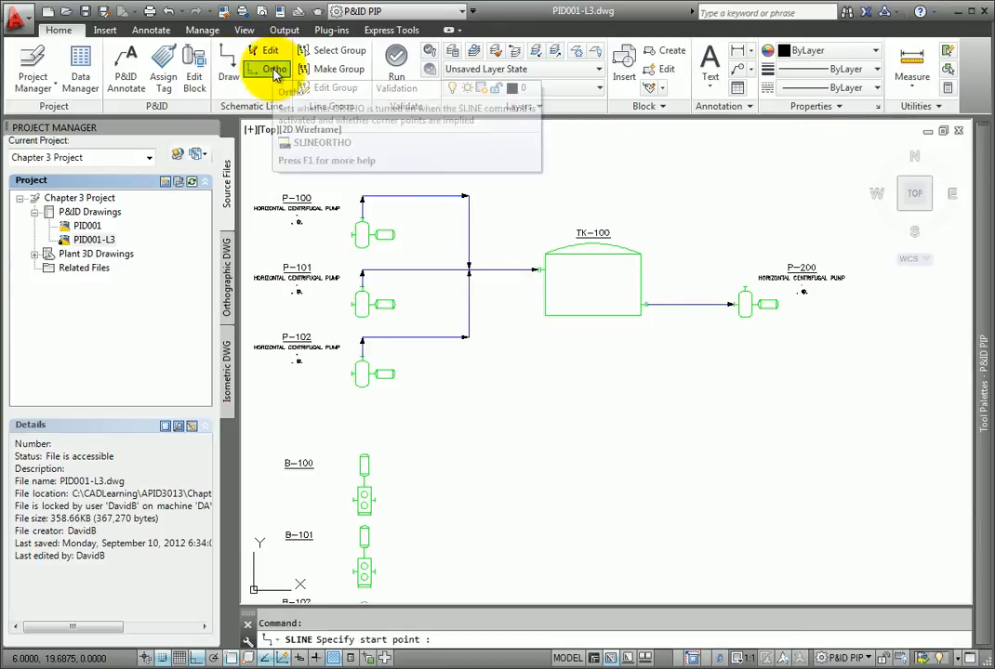
mouse_move(482, 261)
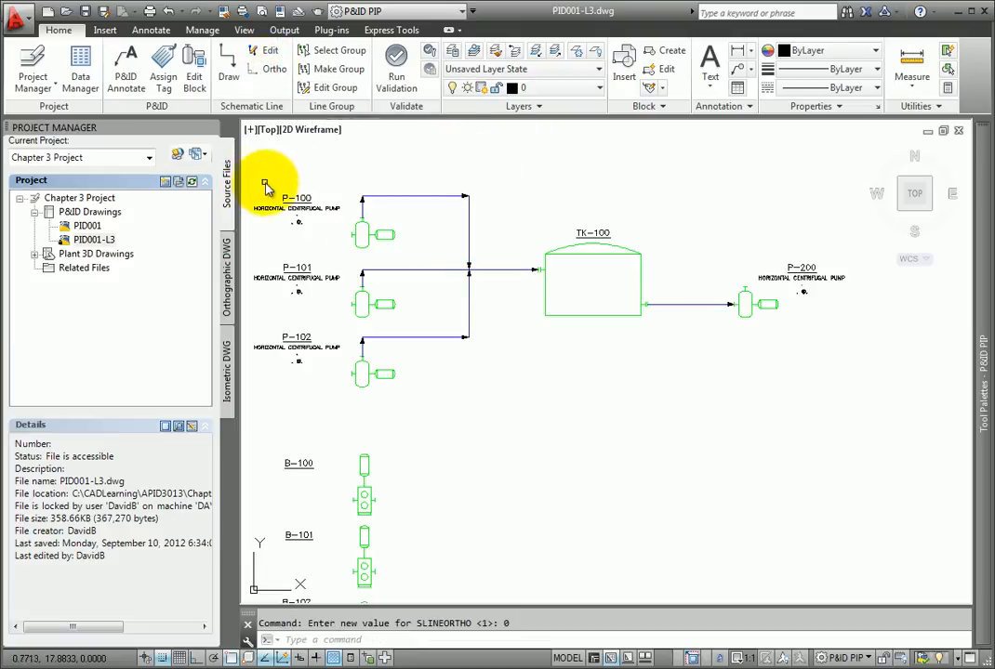
mouse_move(228, 61)
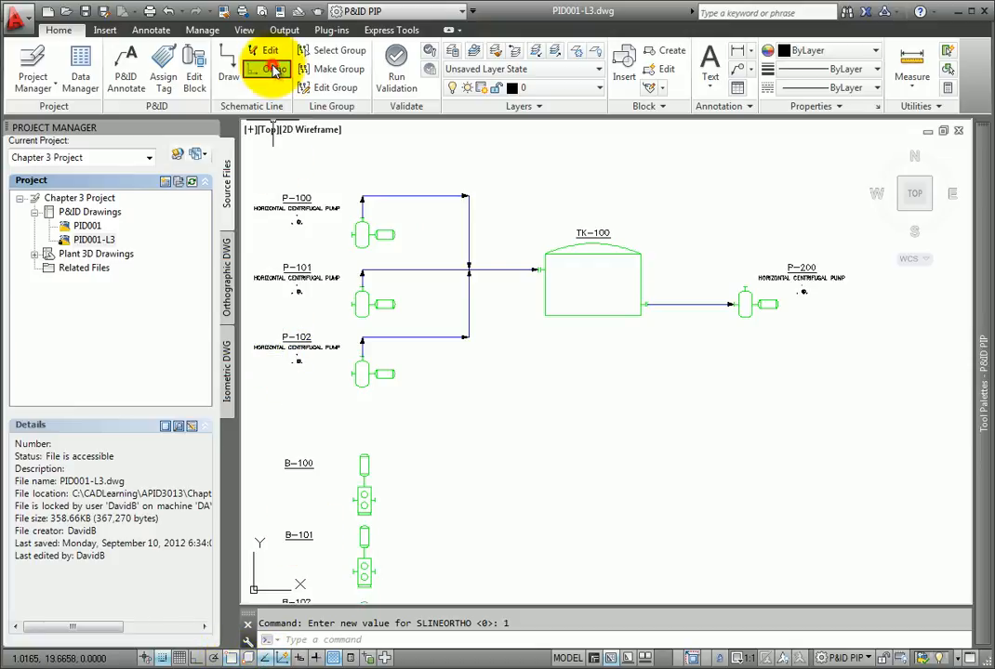
mouse_move(272, 69)
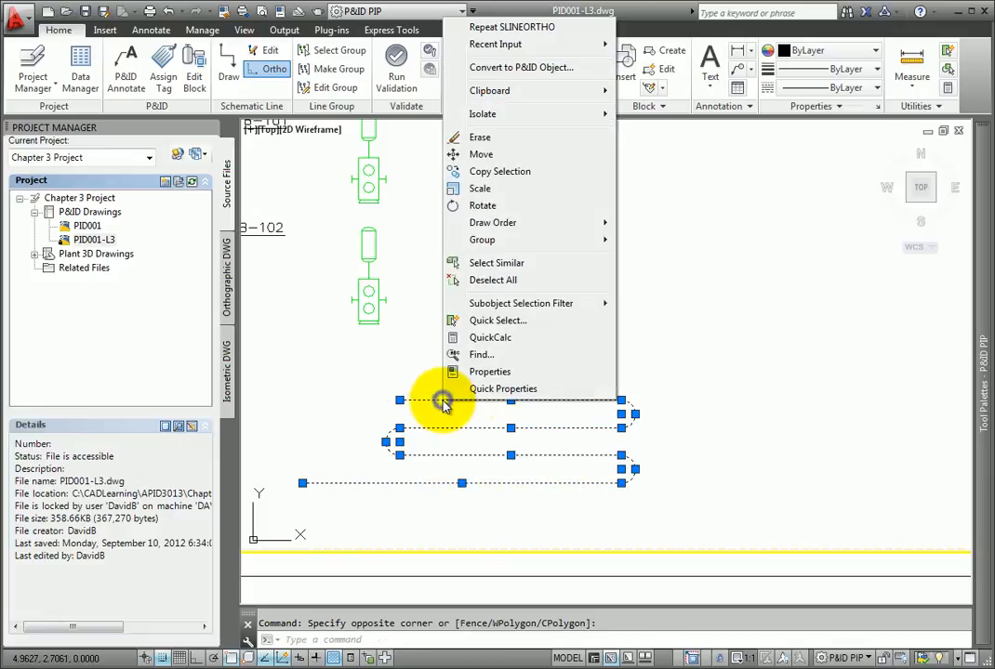
mouse_move(554, 67)
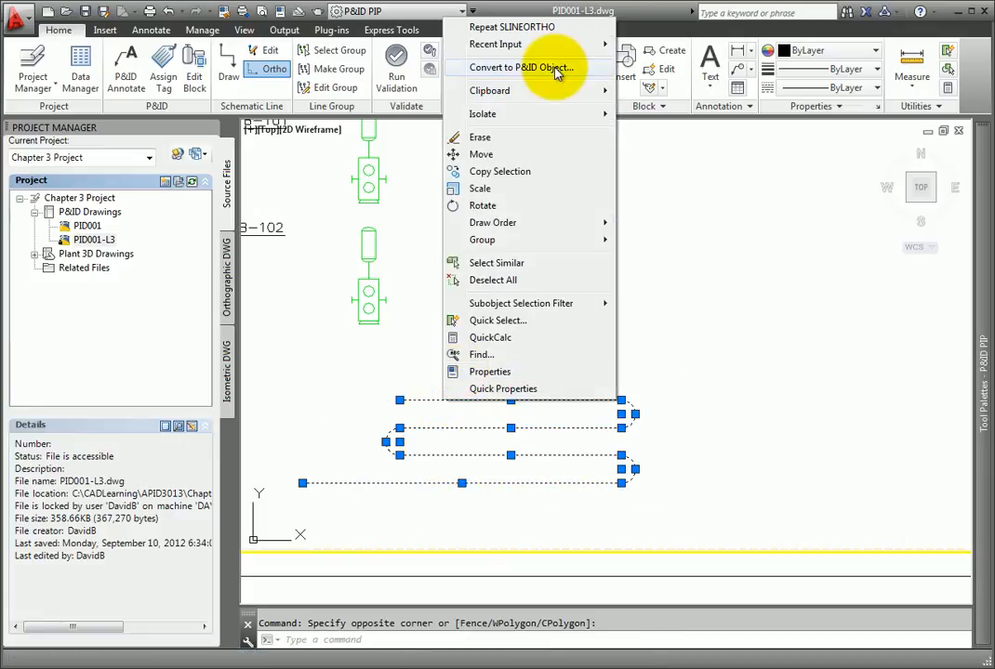
- Choose Convert to P&ID Object with Primary Line Segment for the legacy lines and arcs
left_click(521, 67)
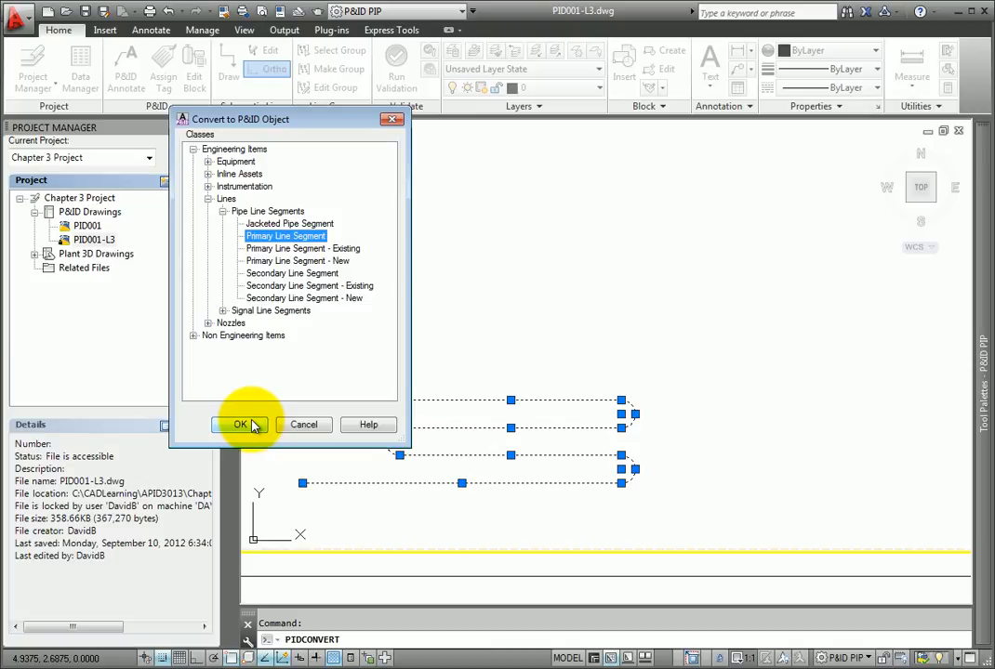
- Confirm the conversion, then select an arc and the bottom segment to check they are separate
left_click(240, 425)
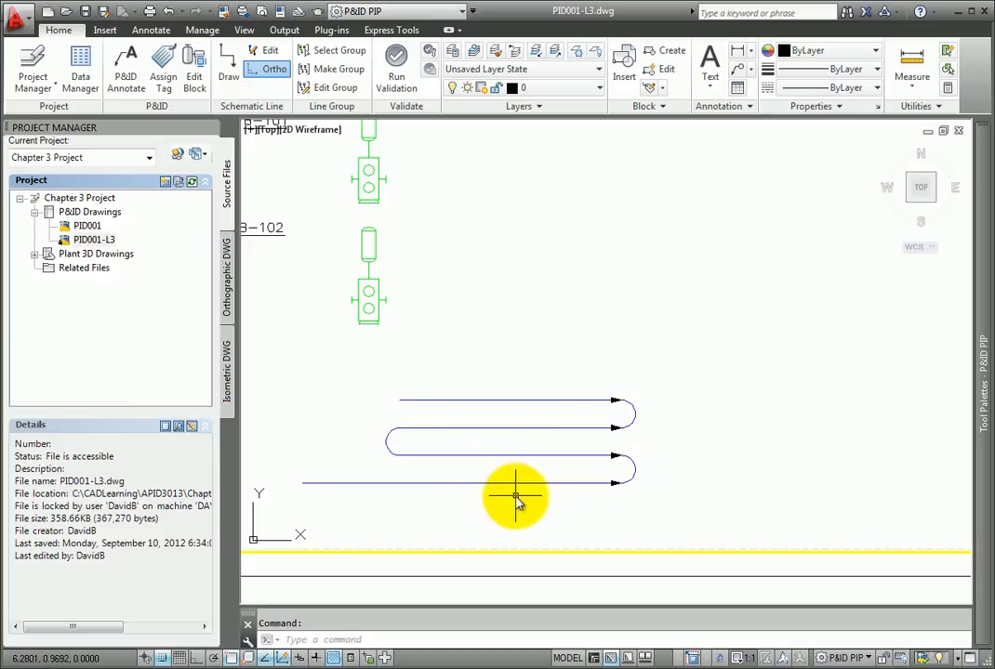
mouse_move(474, 476)
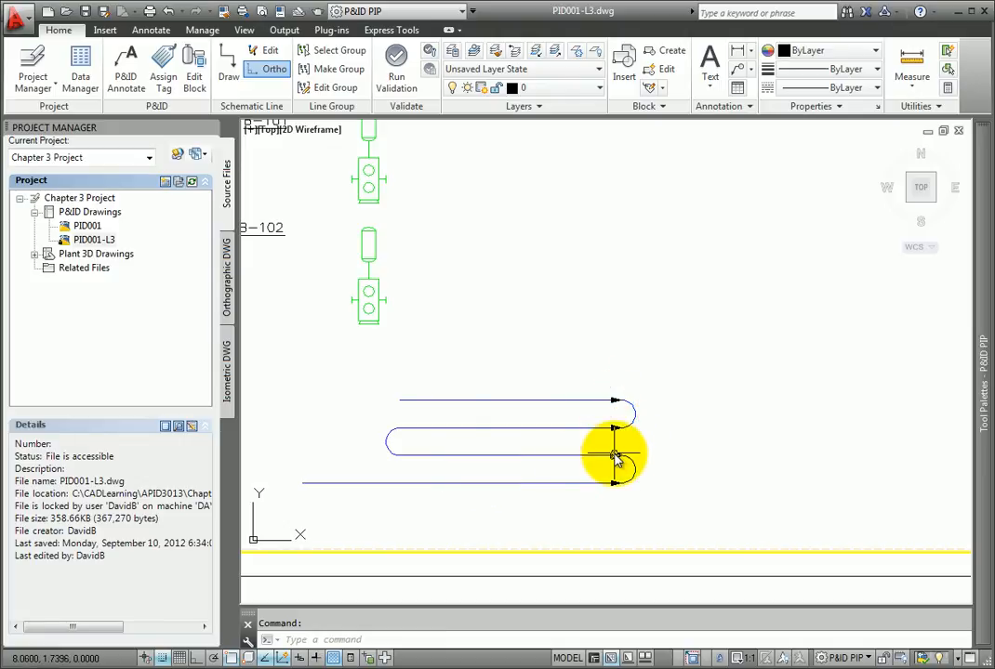
left_click(618, 456)
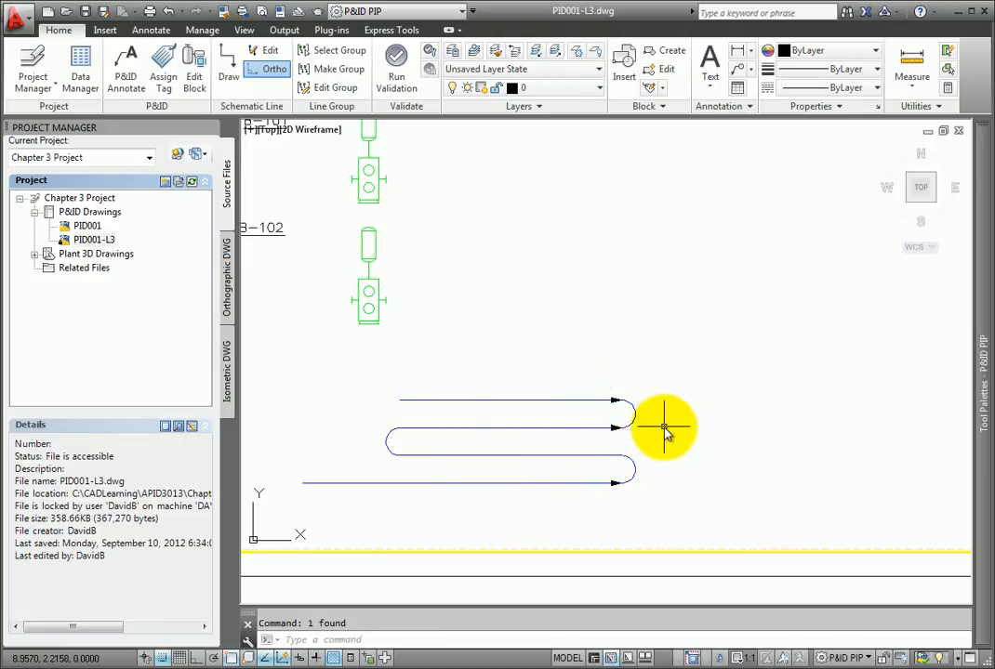
mouse_move(496, 477)
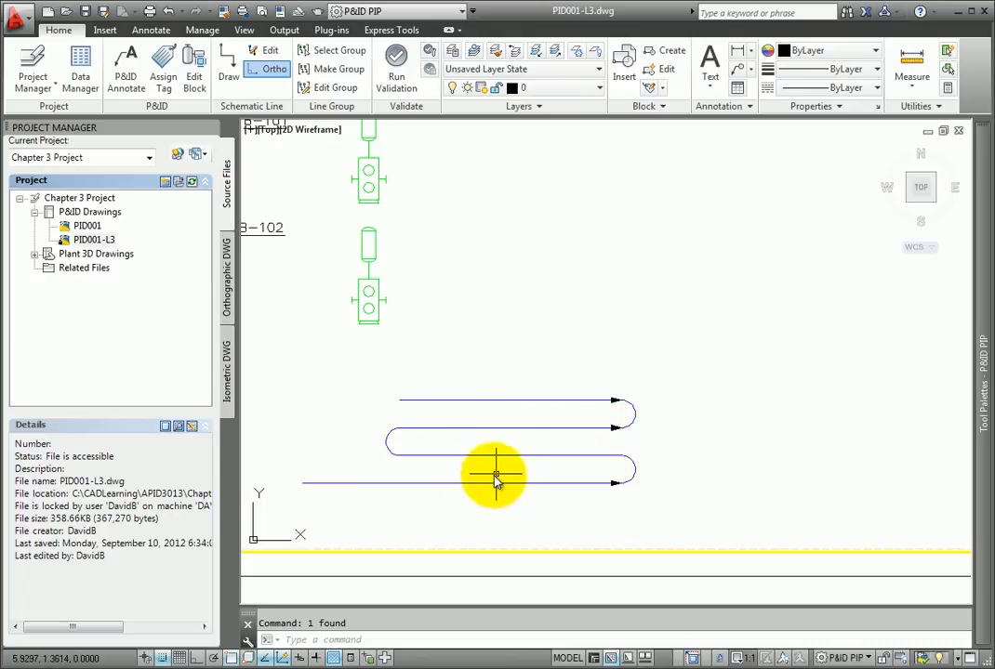
mouse_move(460, 479)
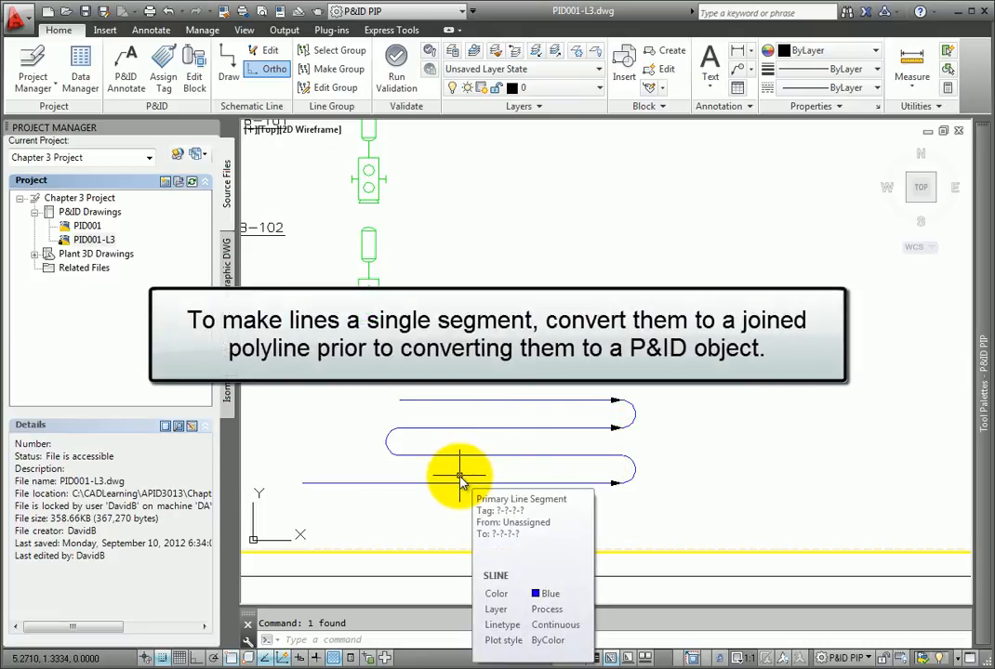
left_click(462, 482)
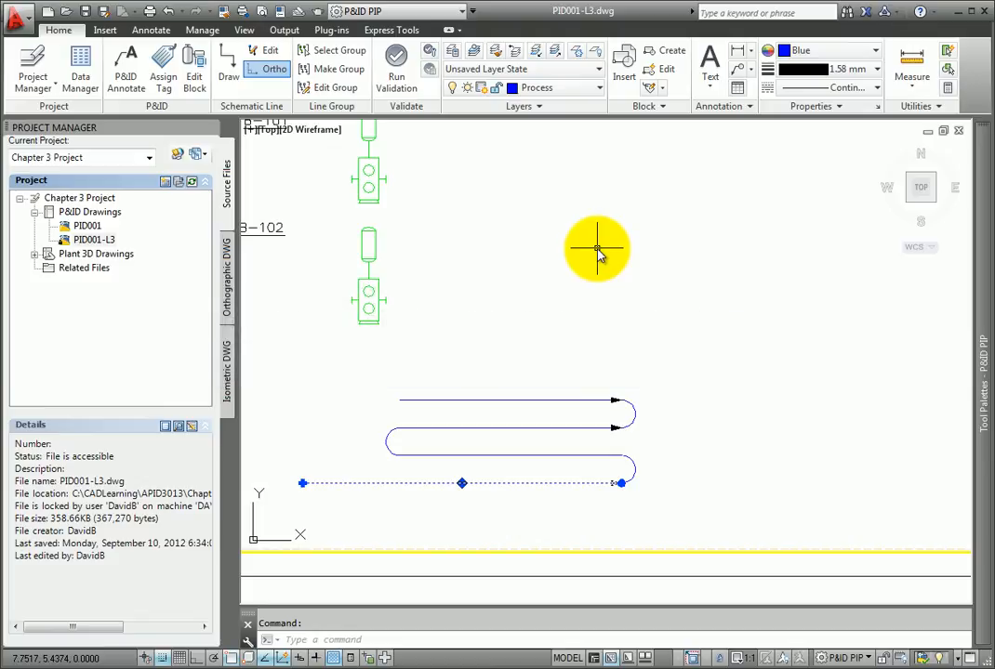
mouse_move(539, 489)
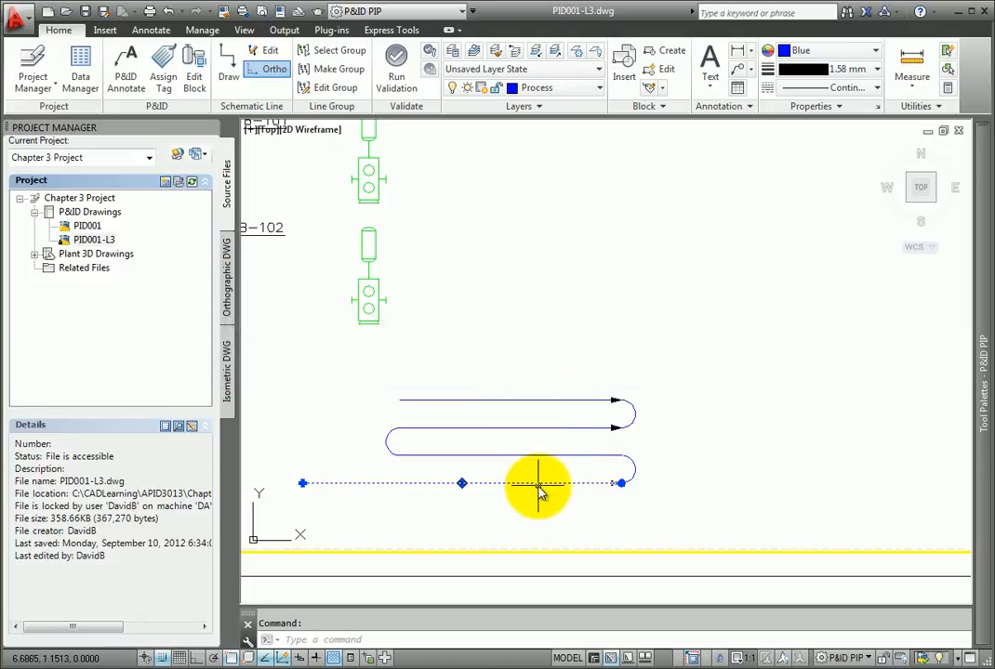
- Join another segment onto the bottom sline via Schematic Line Edit > Join
right_click(539, 483)
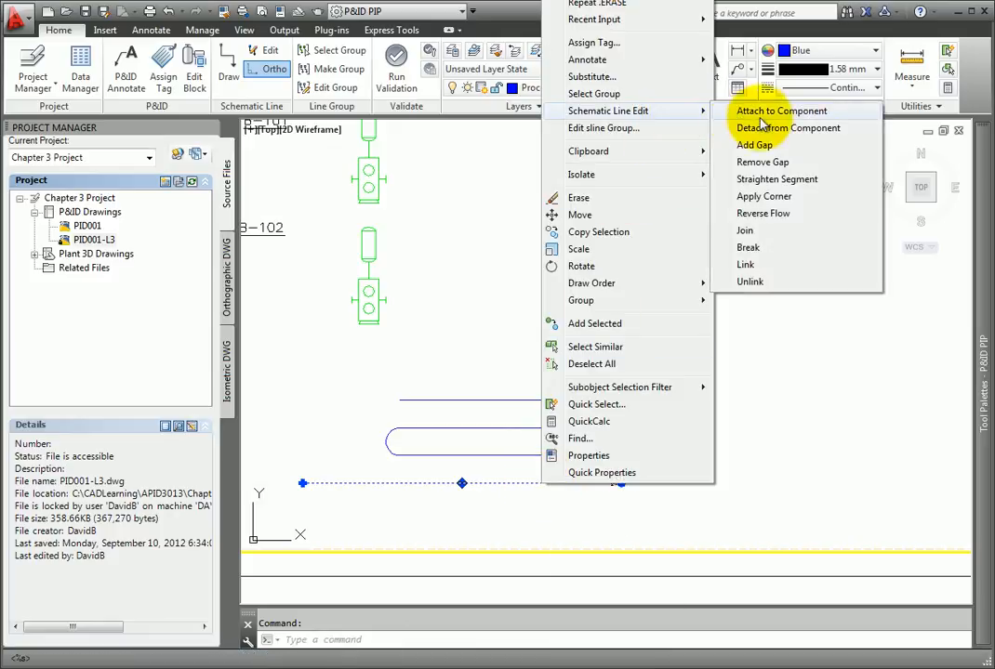
mouse_move(765, 231)
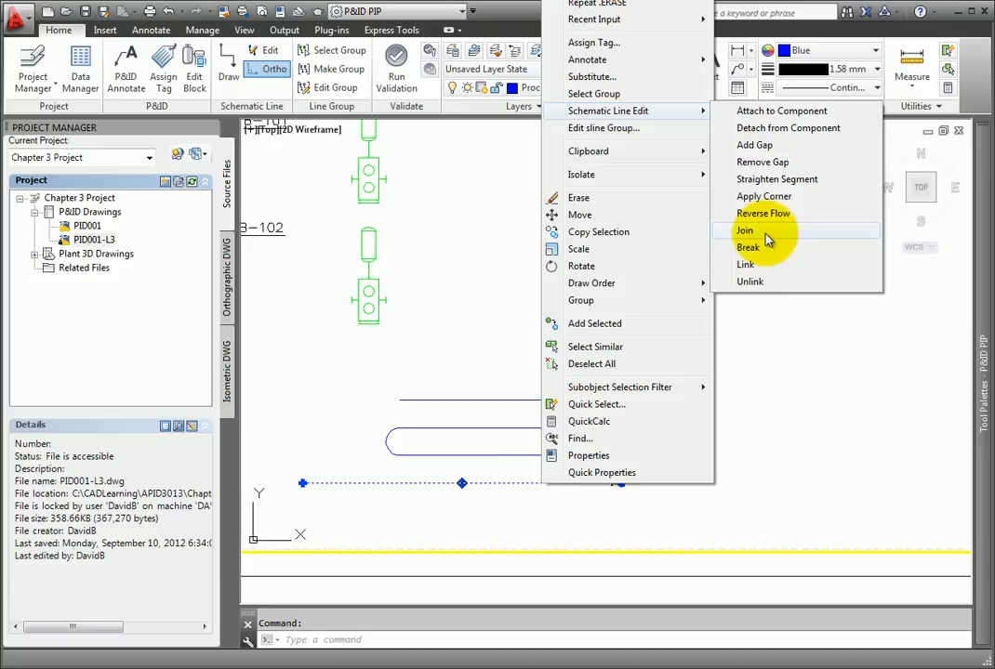
left_click(744, 230)
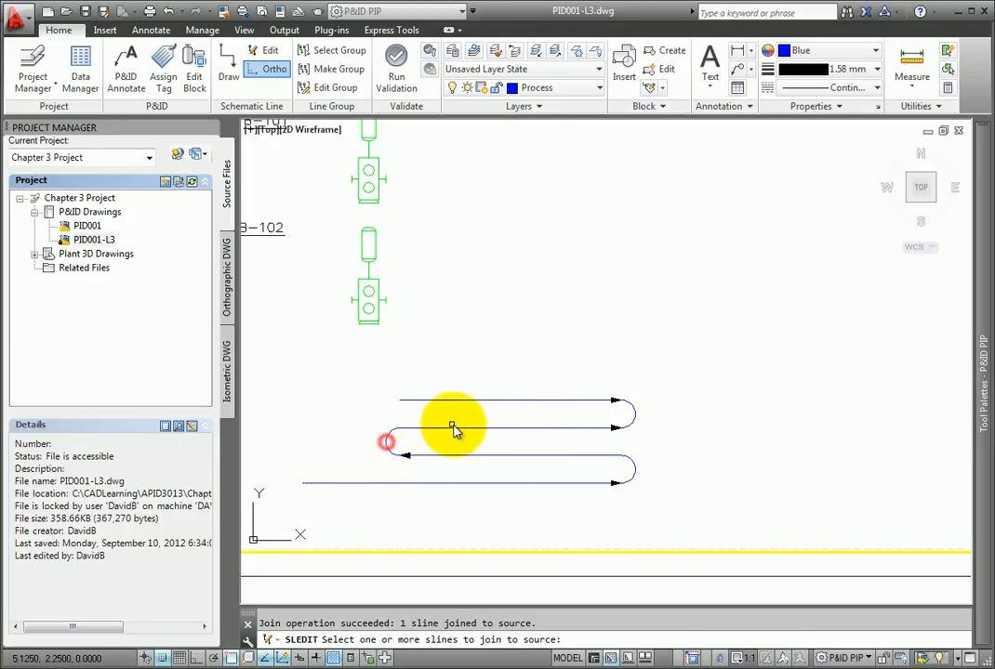
left_click(632, 418)
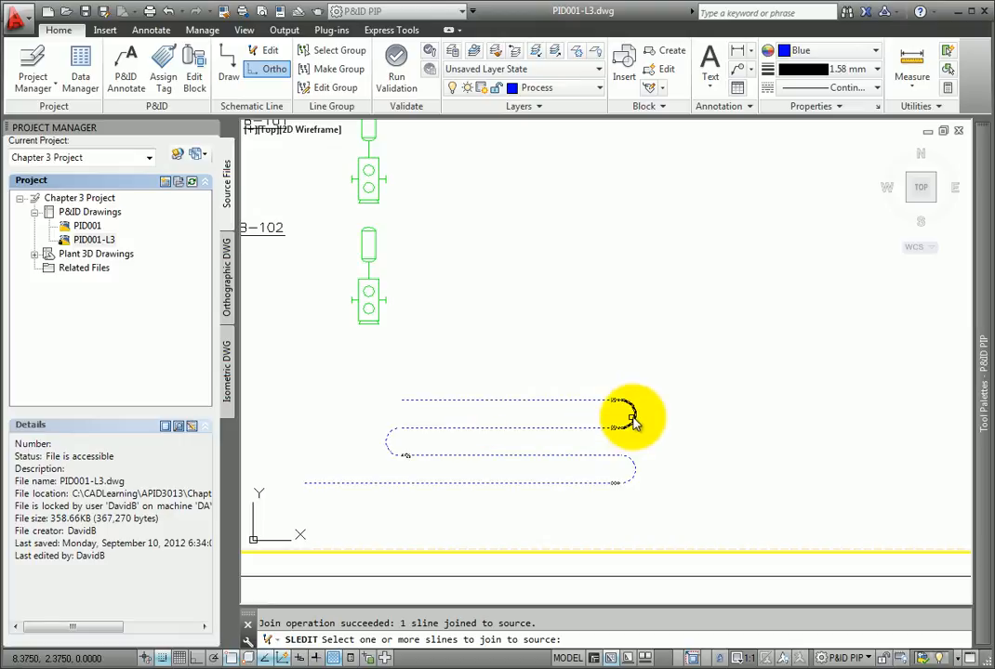
mouse_move(542, 406)
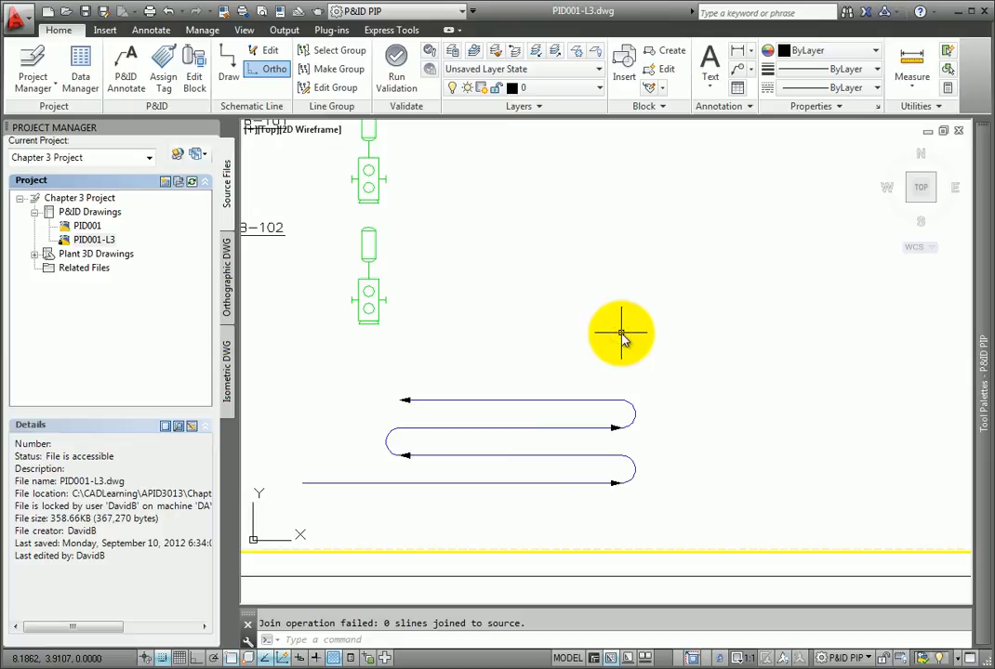
mouse_move(624, 335)
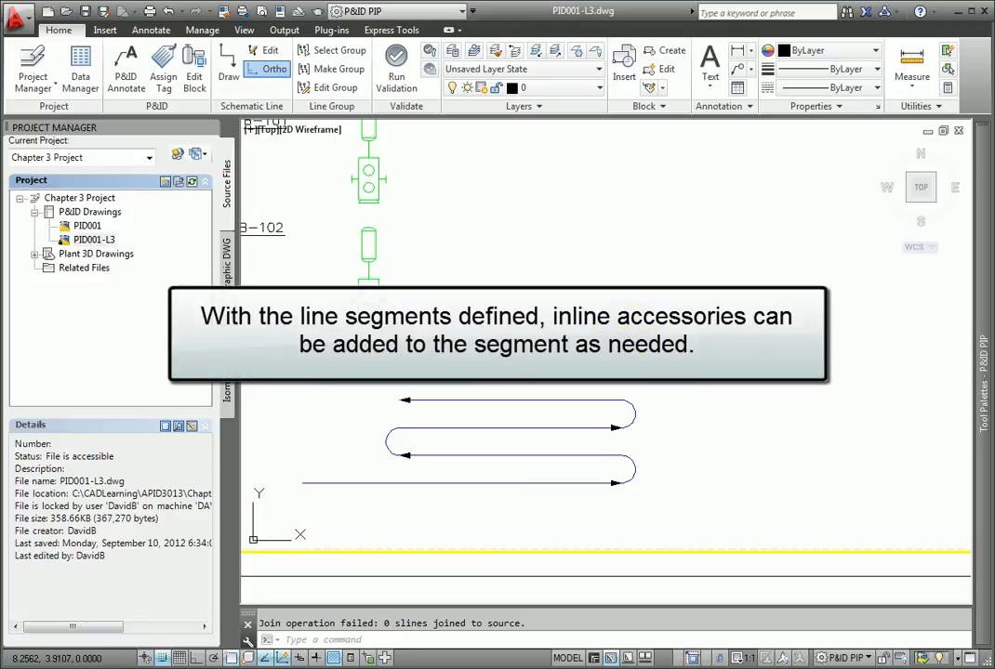
mouse_move(264, 262)
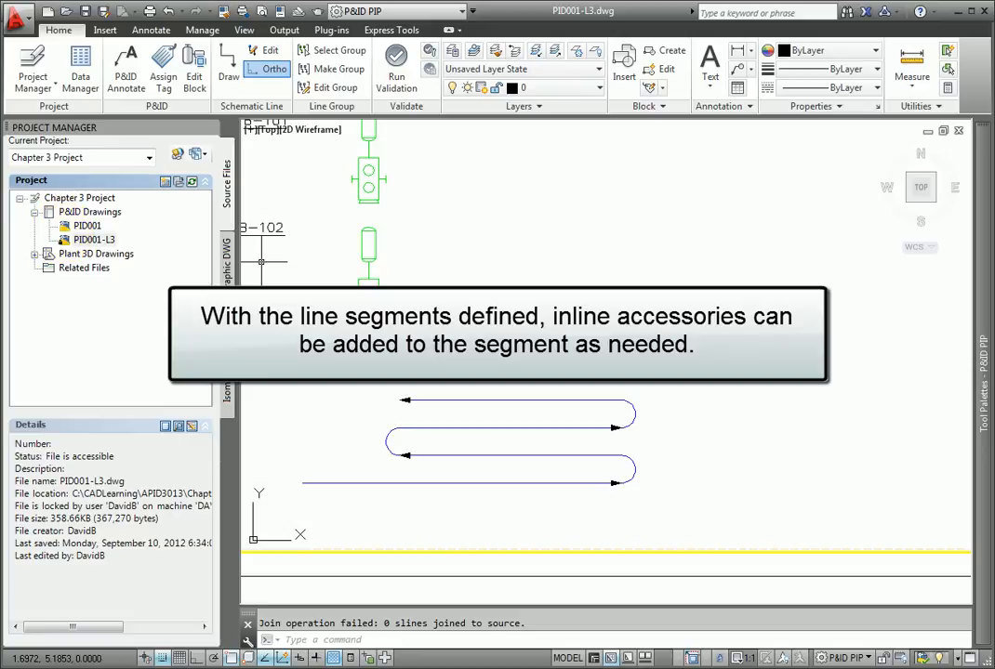